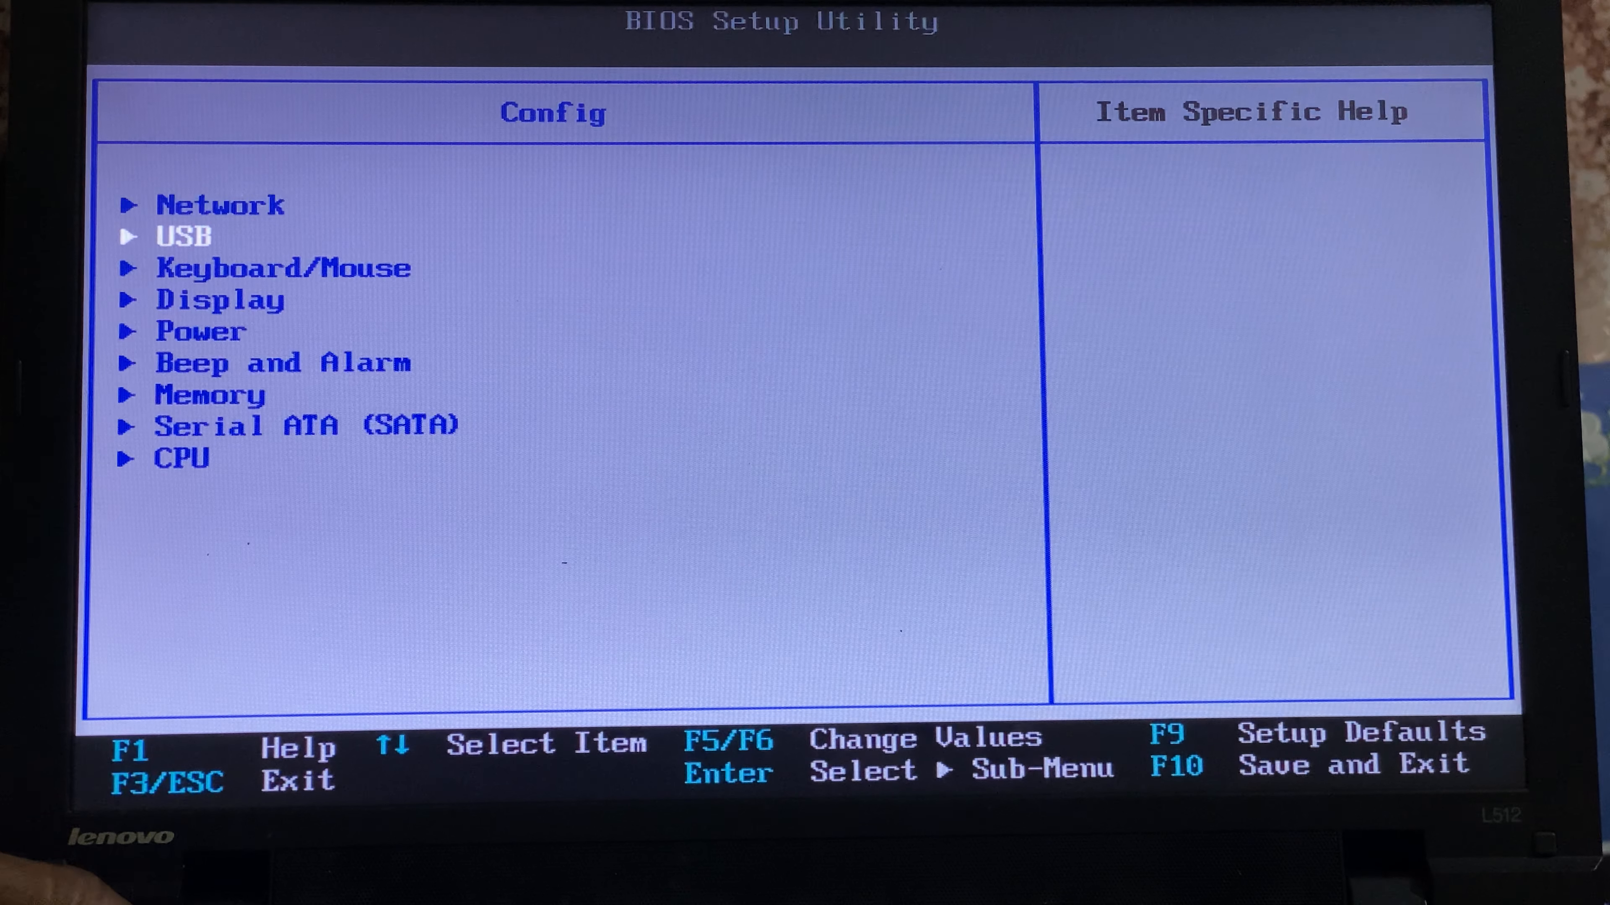
Reach the Startup page showing Boot device List F12 Option as Disabled
{"action": "key", "text": "Escape"}
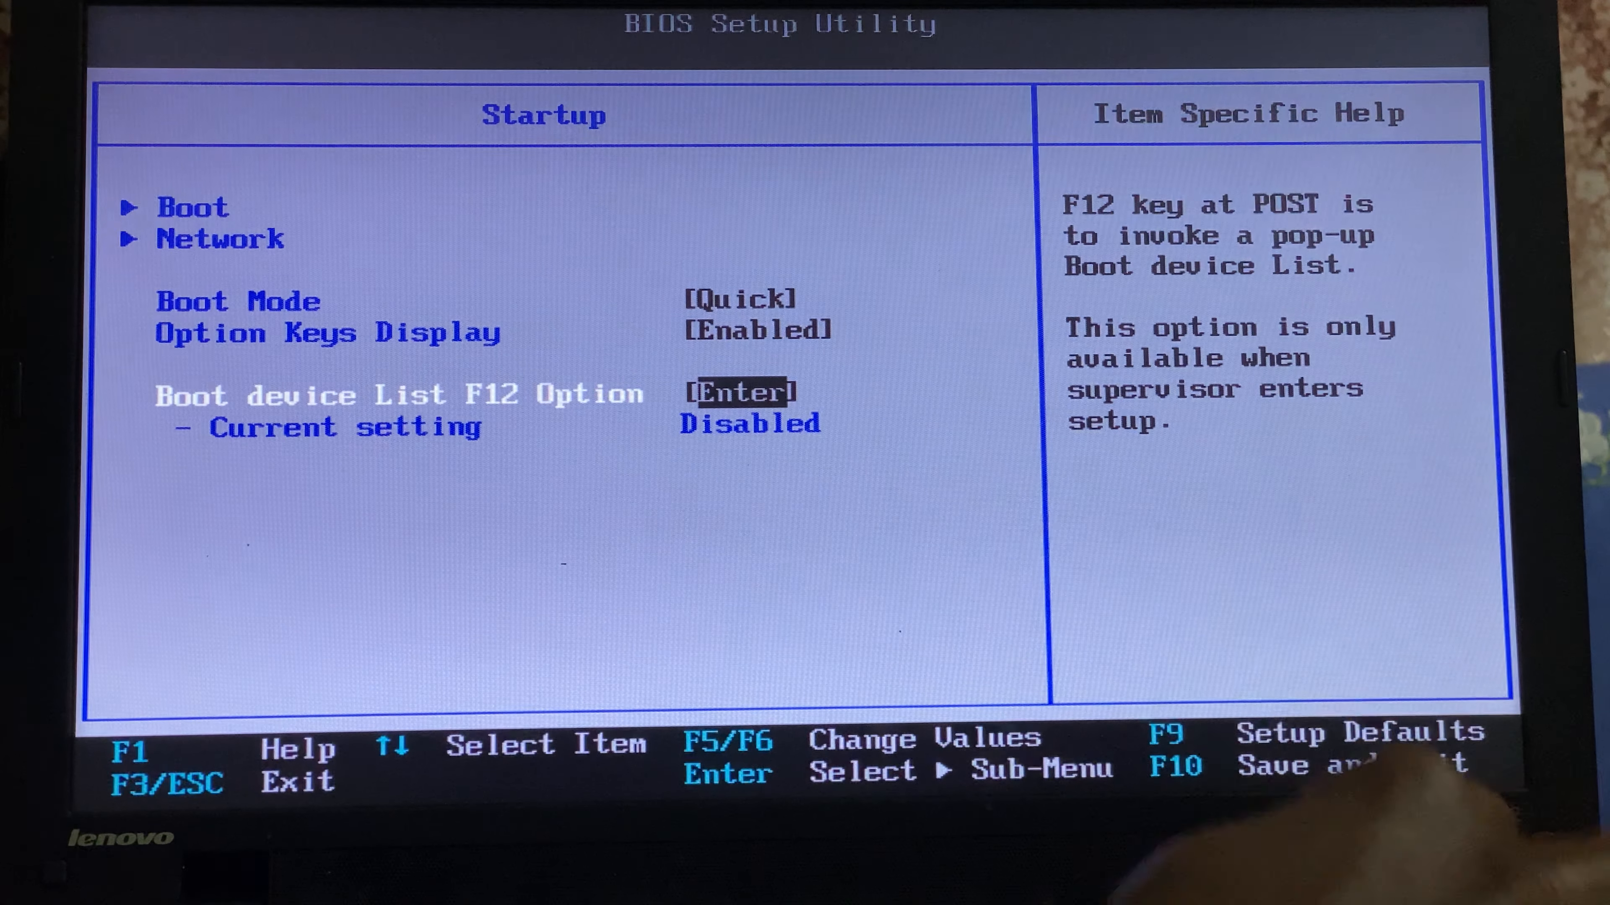
Set Boot device List F12 Option to Enabled, then save and restart with F10
{"action": "key", "text": "Enter"}
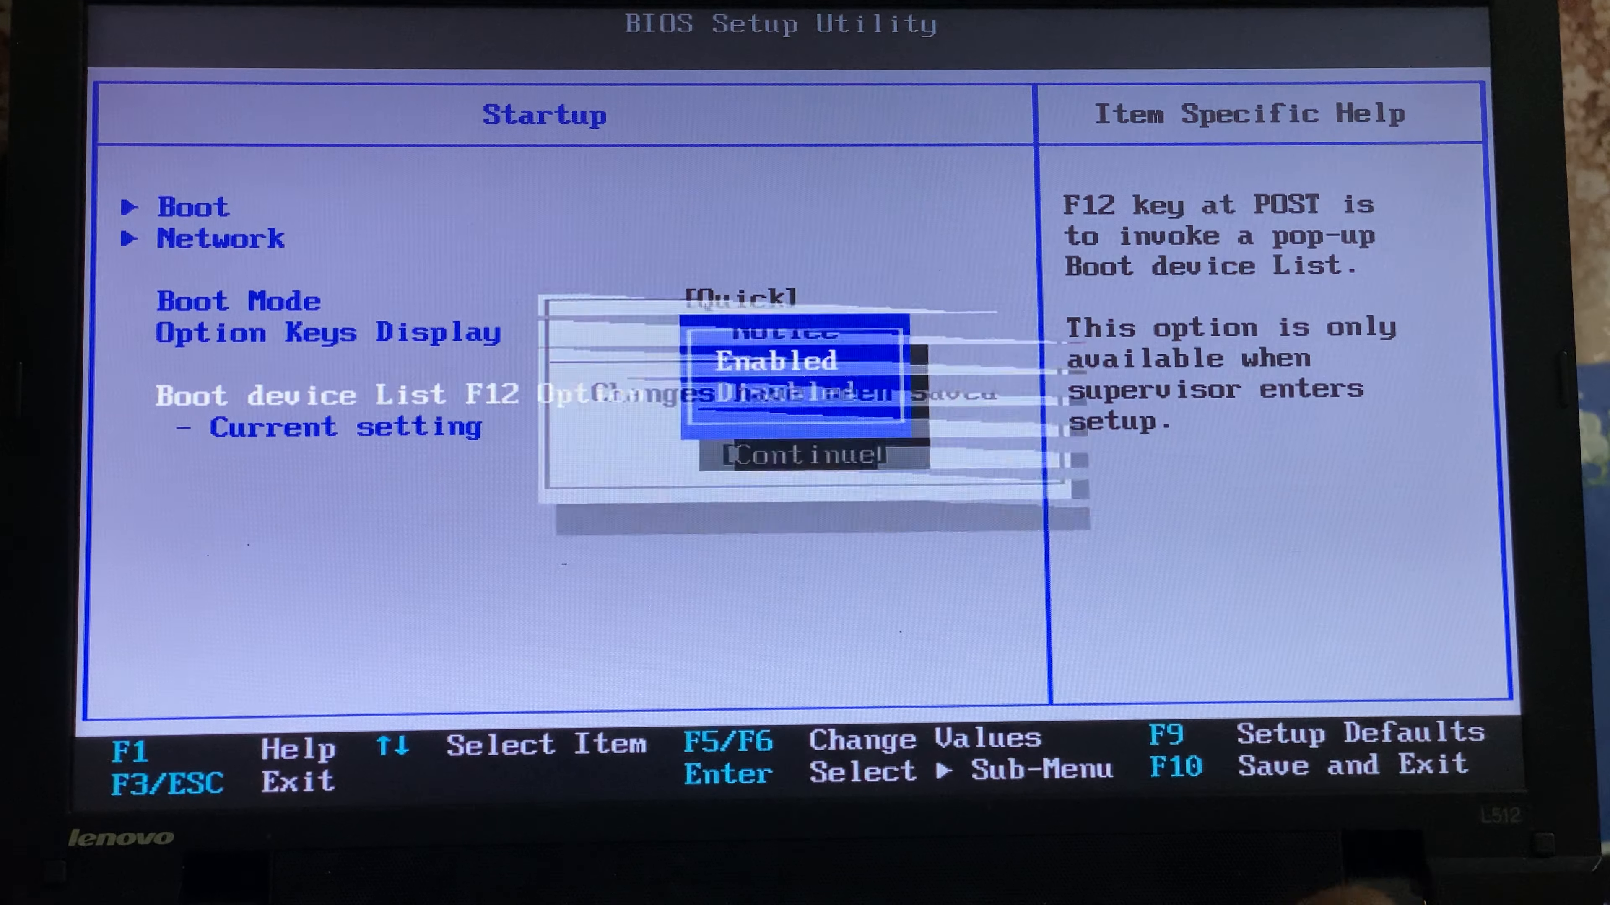
{"action": "key", "text": "Enter"}
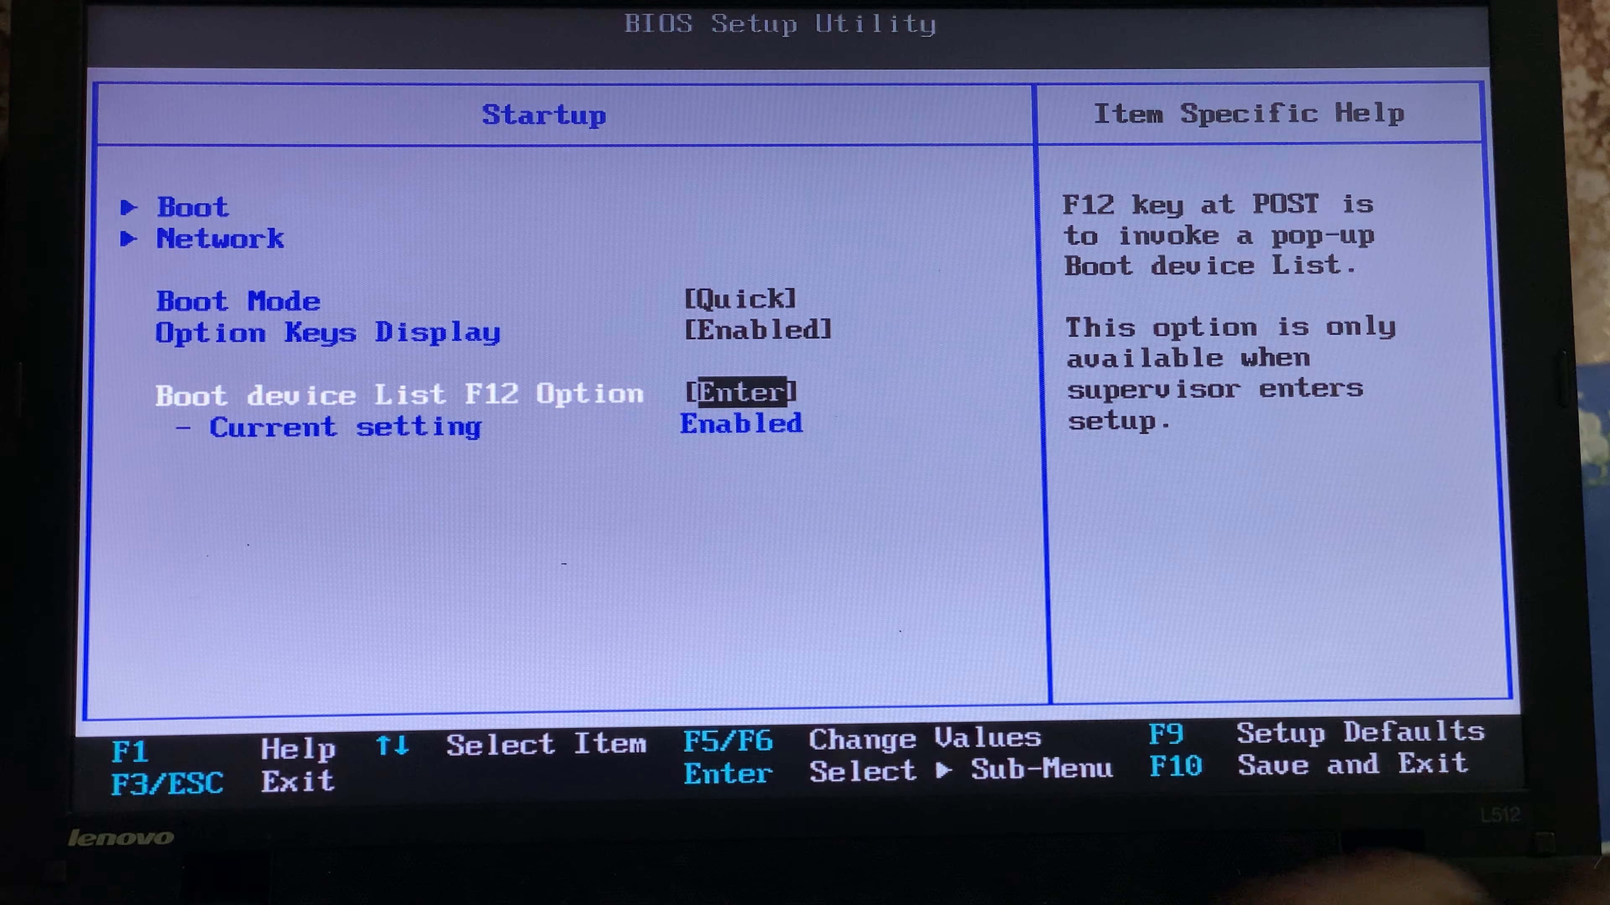
{"action": "key", "text": "F10"}
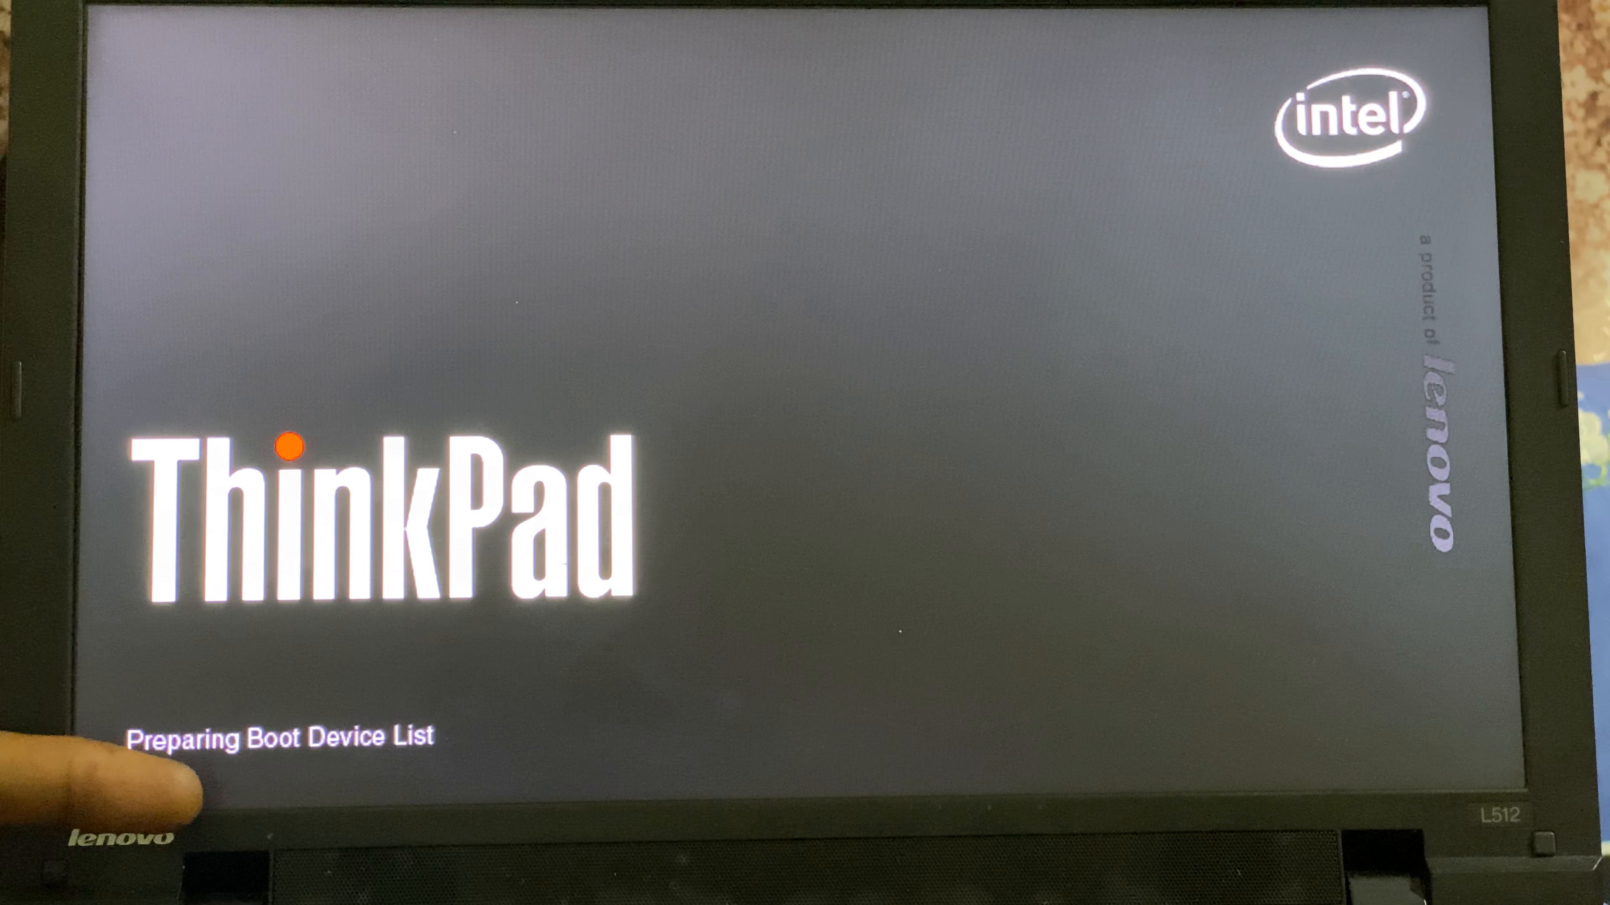
Summon the F12 Boot Menu listing the DVD drive, hard disk, network boot and Samsung USB flash drive
{"action": "key", "text": "f12"}
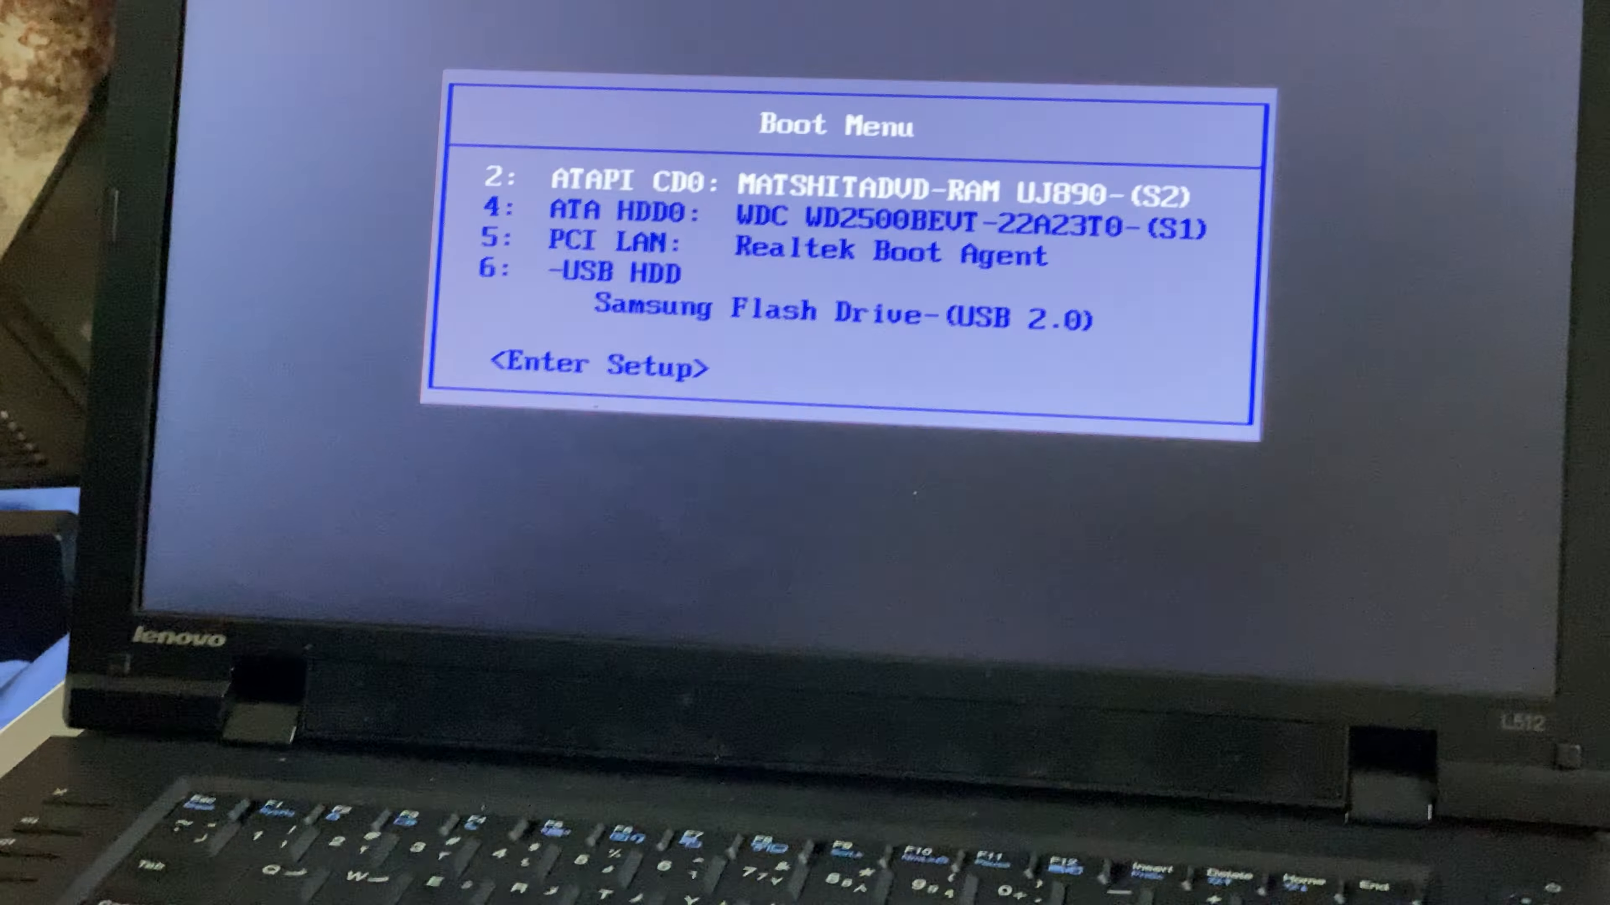